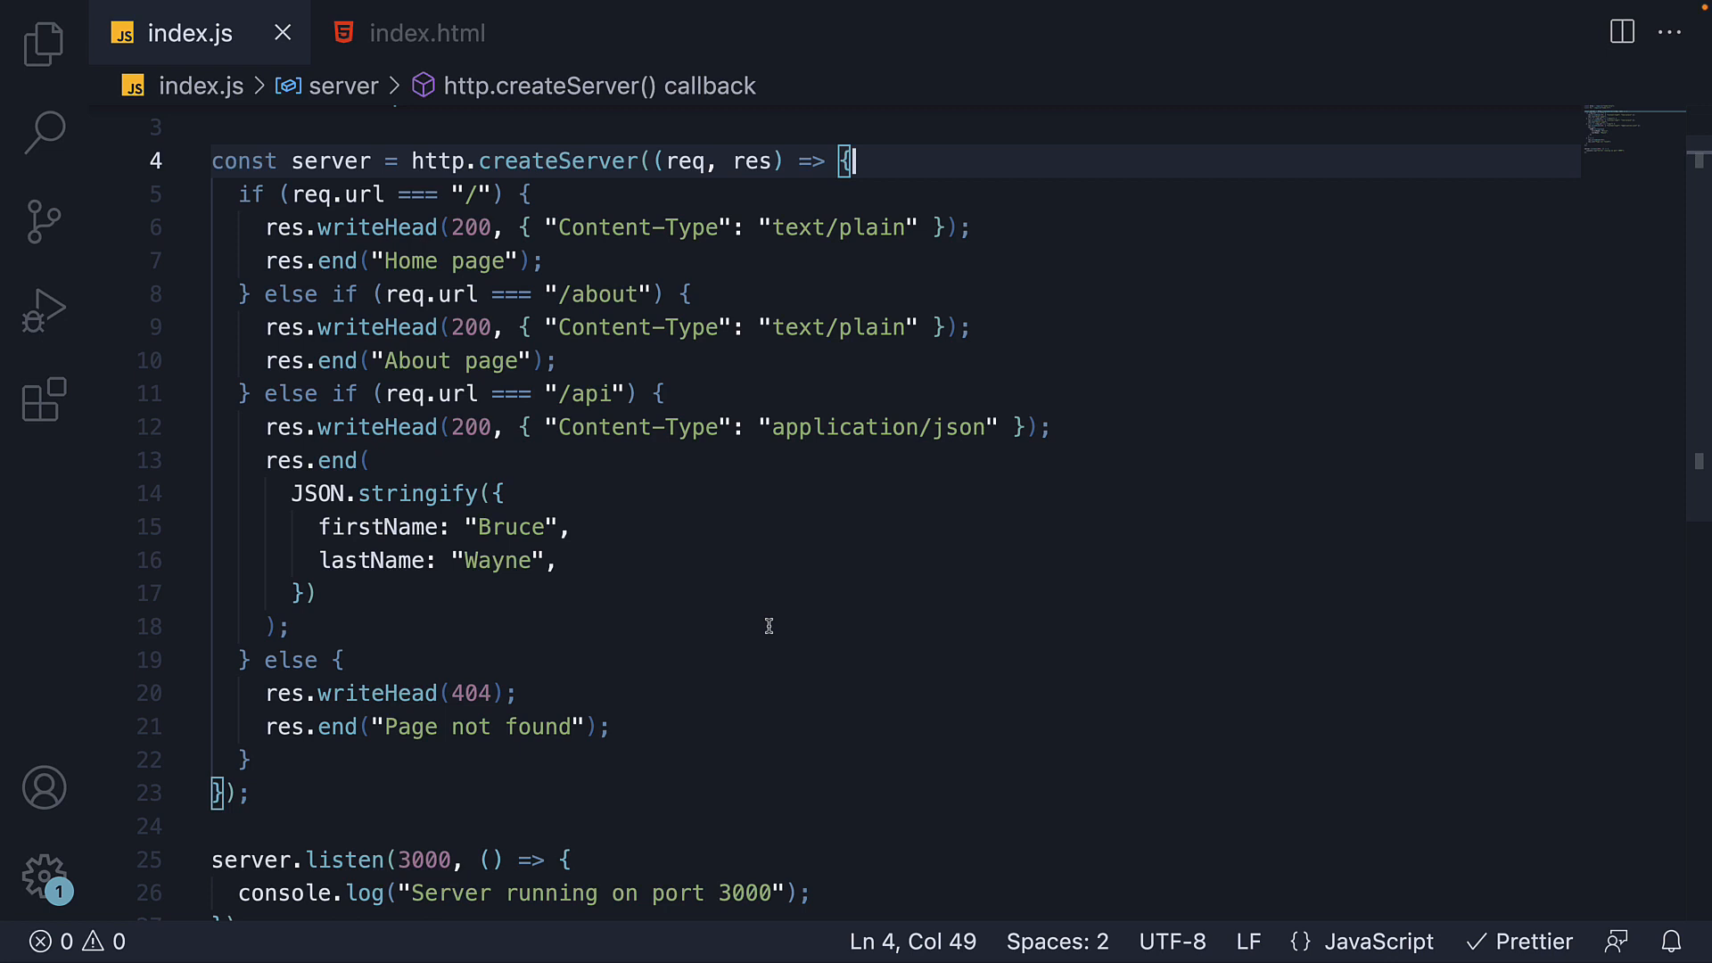
pyautogui.moveTo(1169, 630)
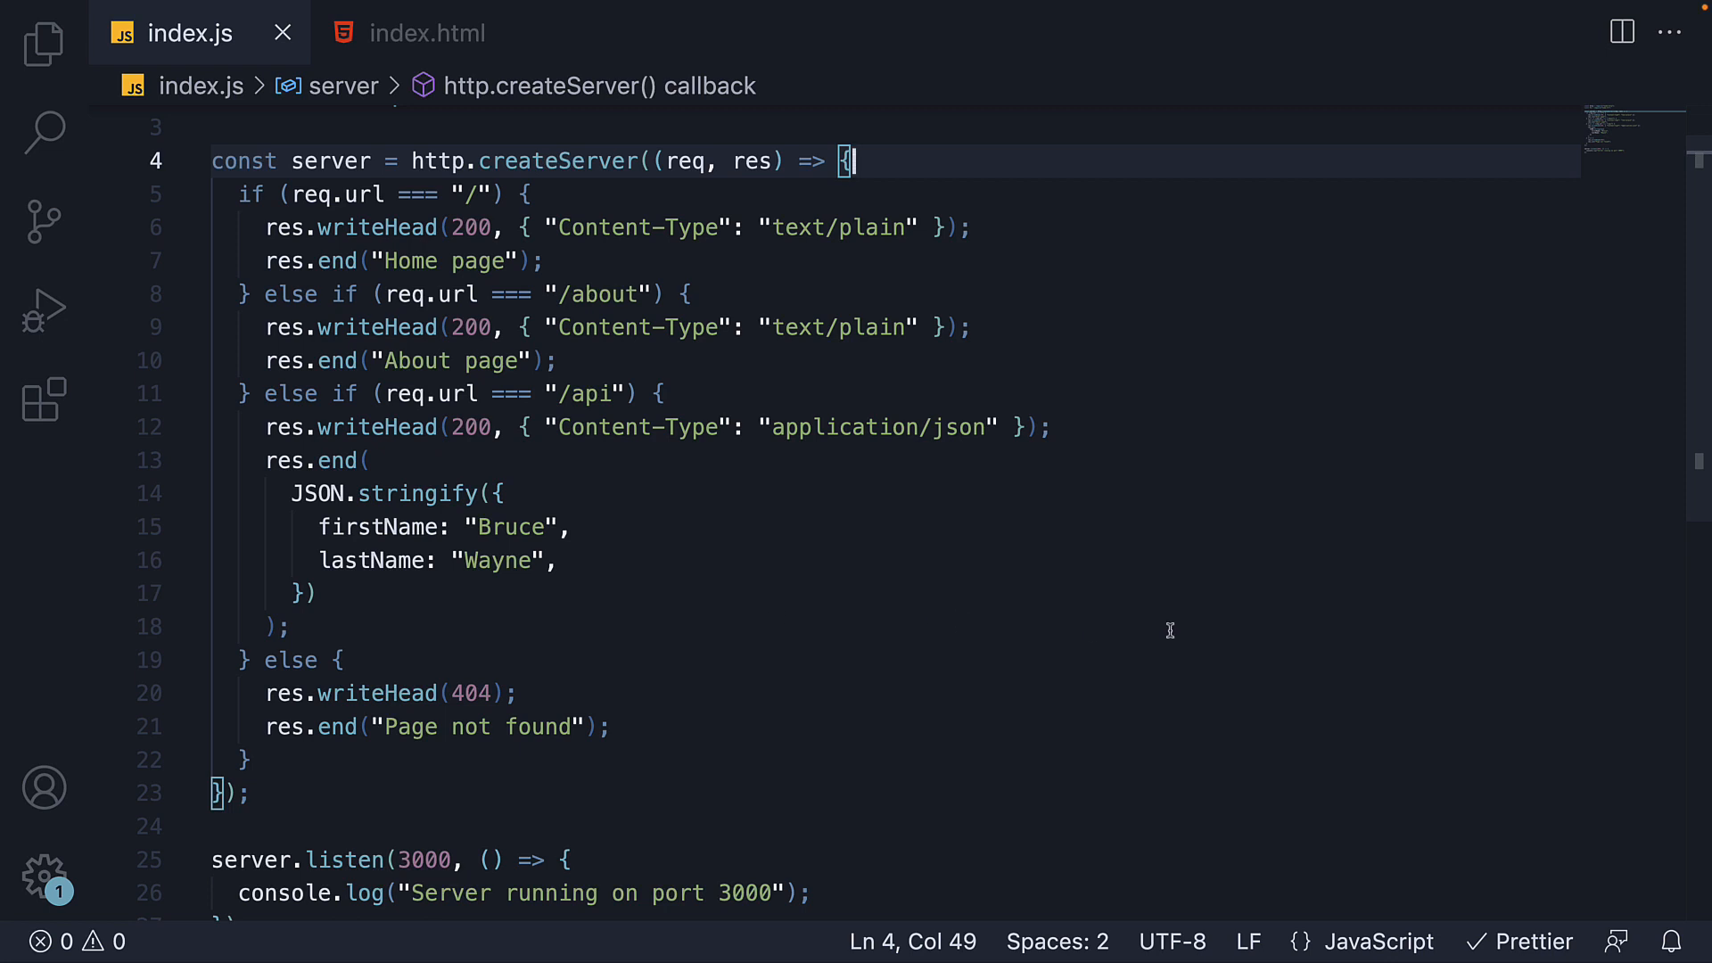
pyautogui.moveTo(1232, 579)
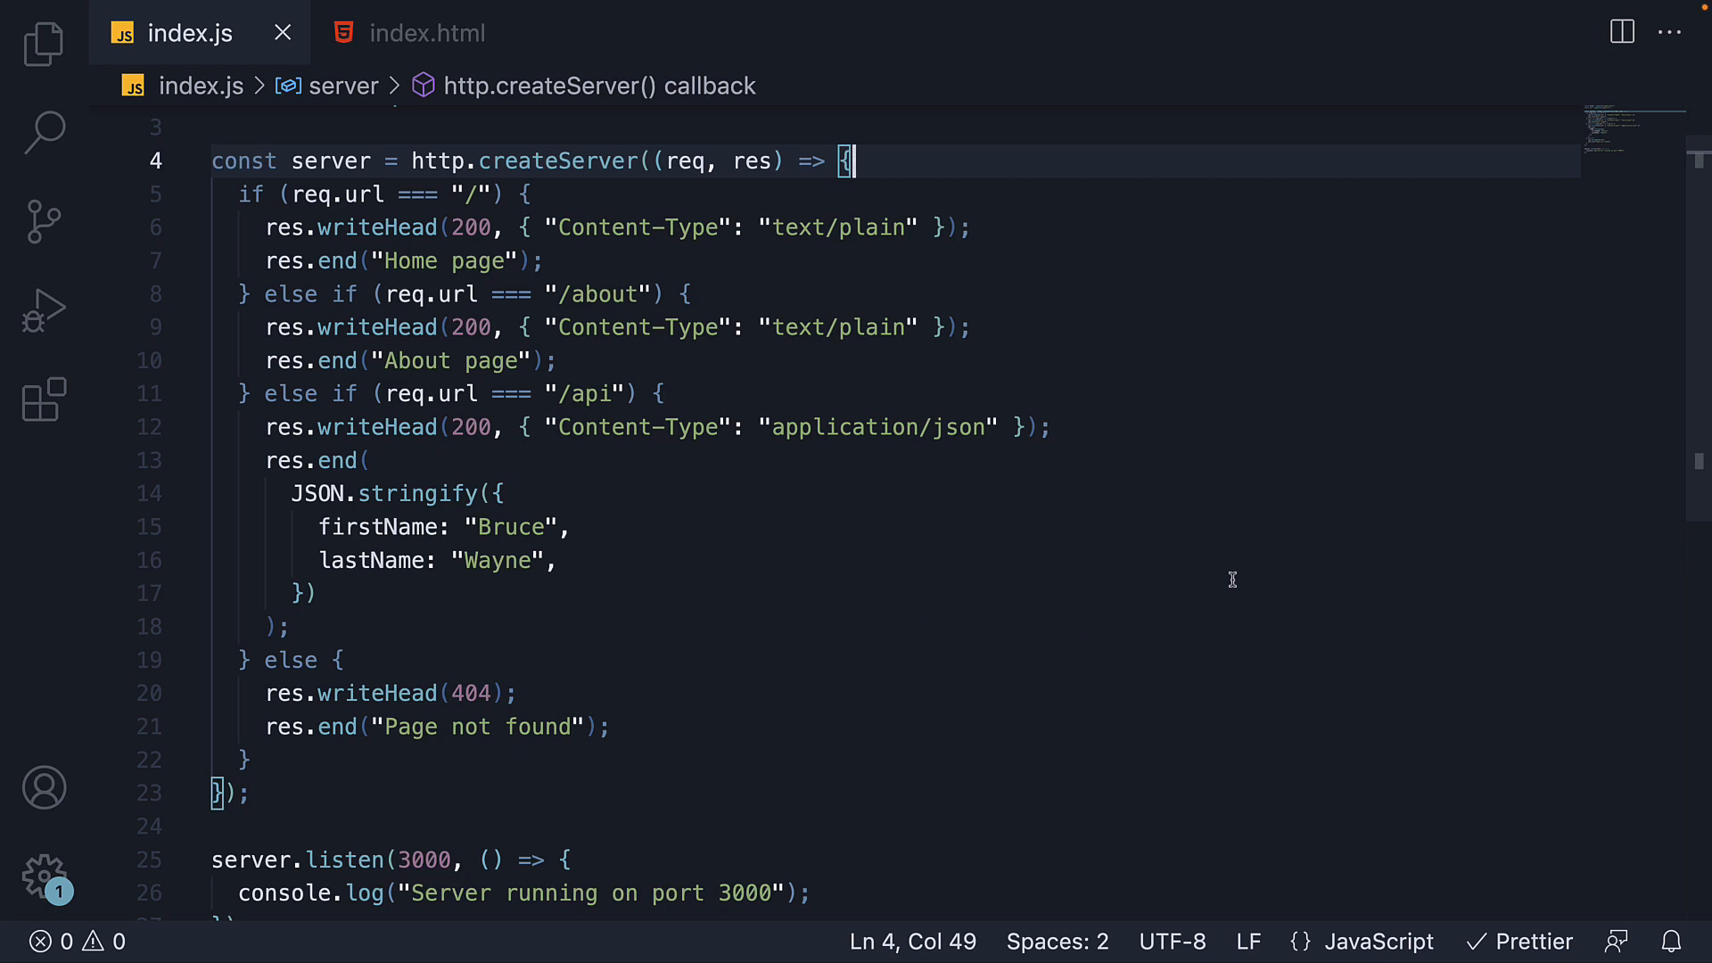